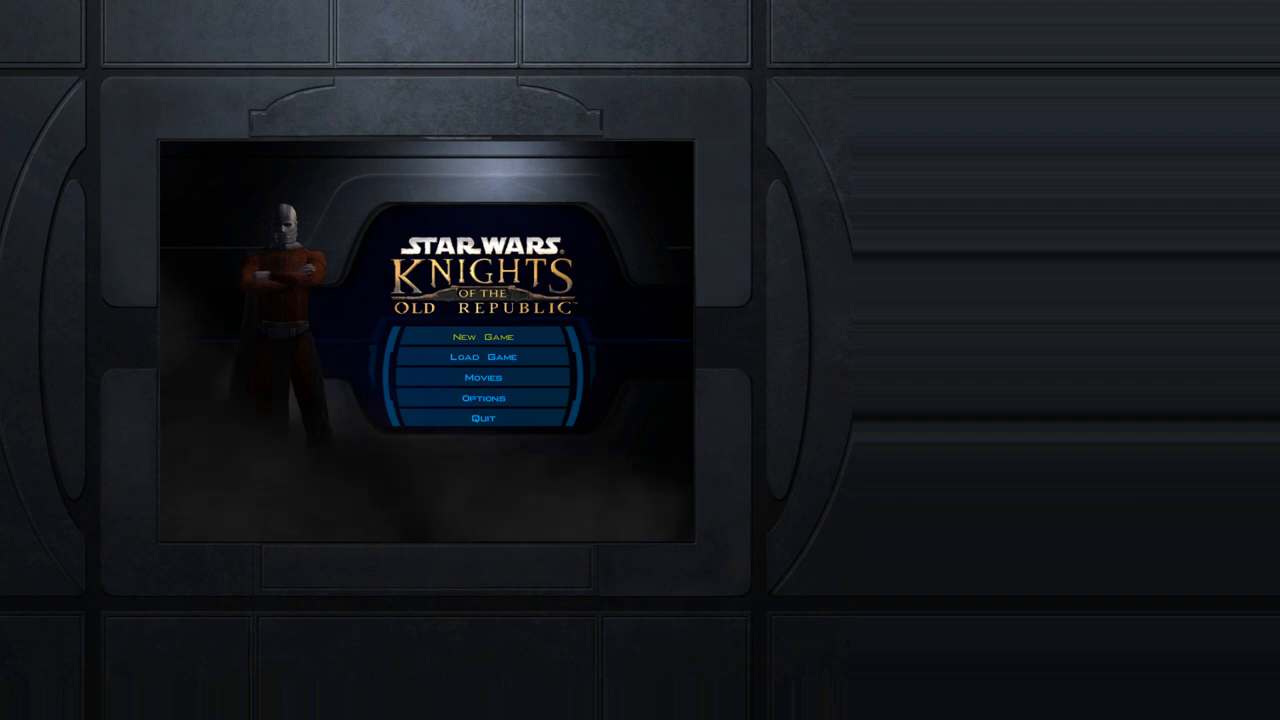
mouse_move(483, 357)
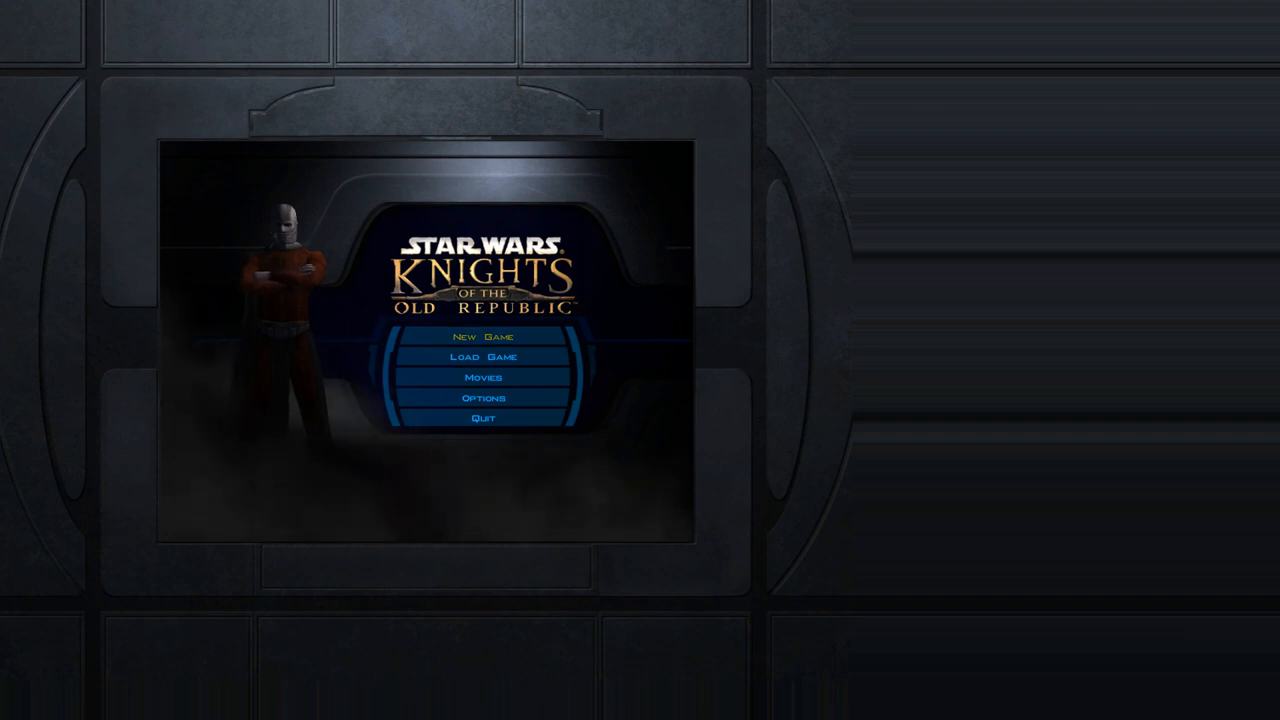
left_click(483, 336)
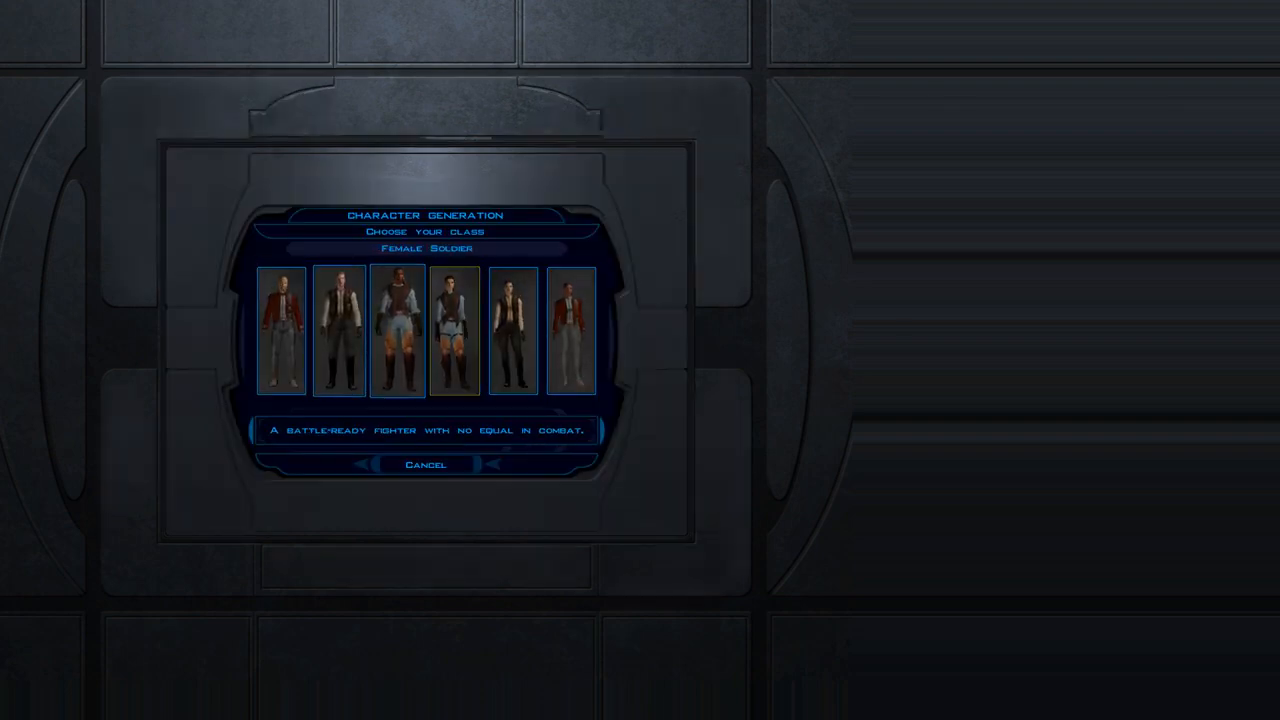
left_click(281, 331)
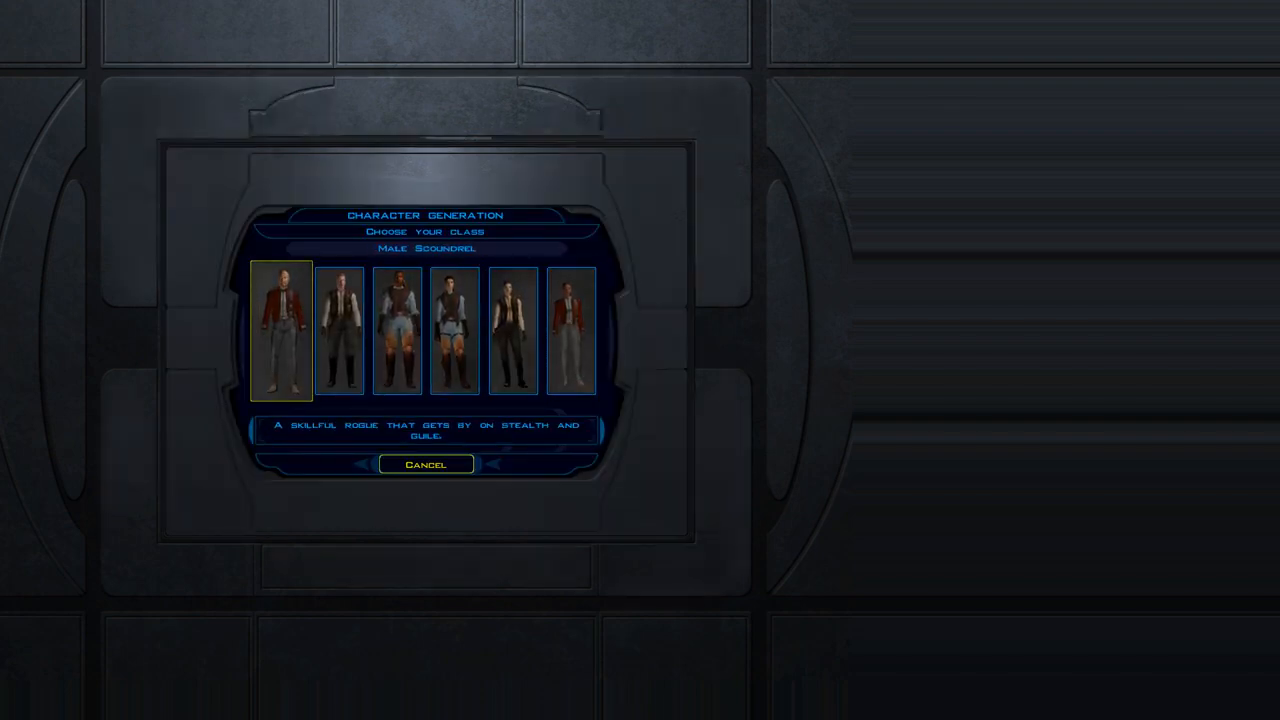
left_click(425, 463)
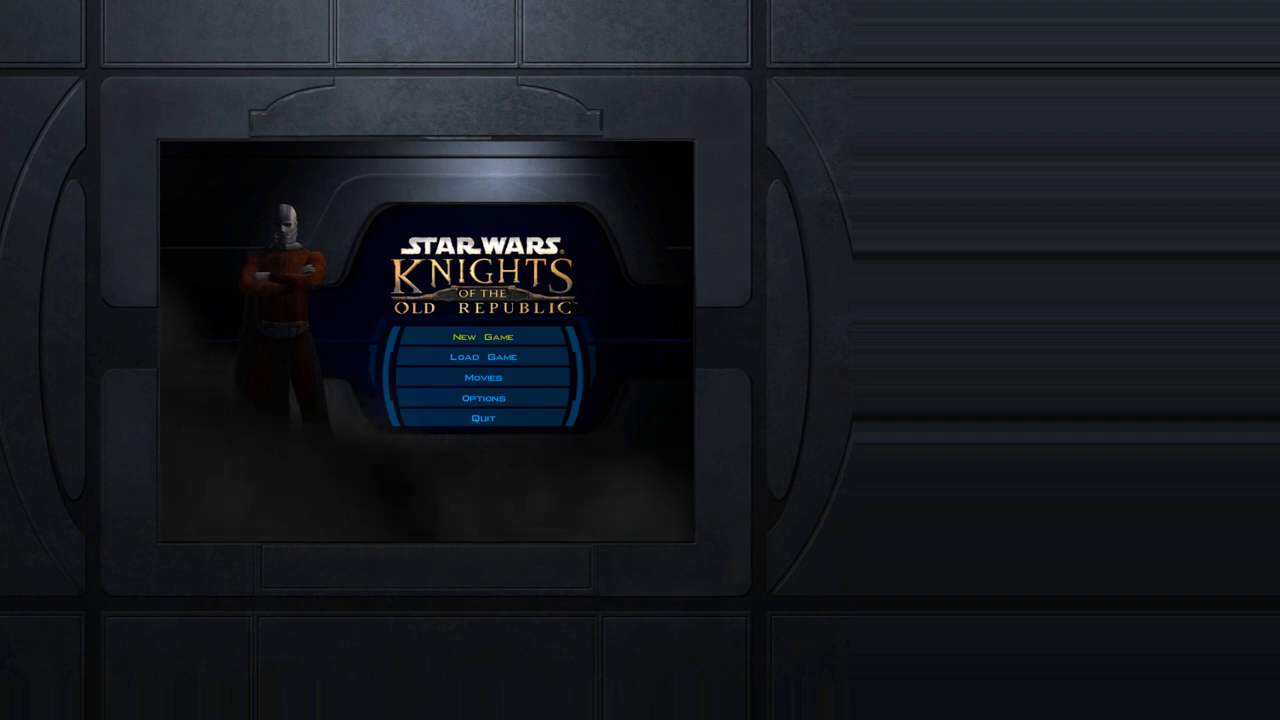